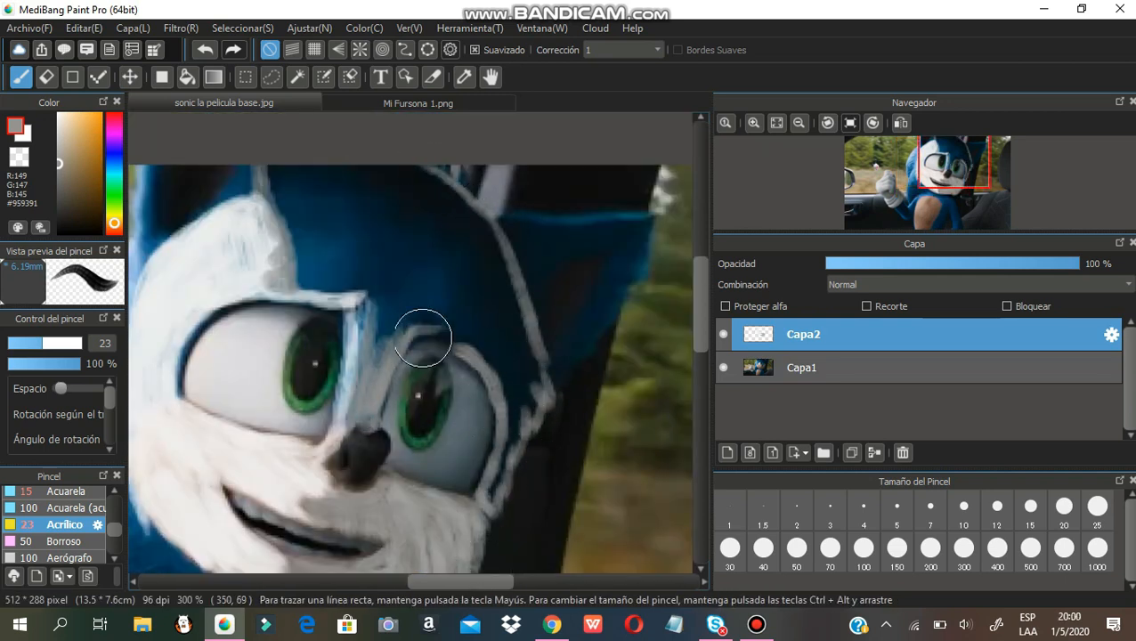
- Paint white fur over the face, pick brown for the irises, and paint the inner ear pink
drag(423, 338, 291, 274)
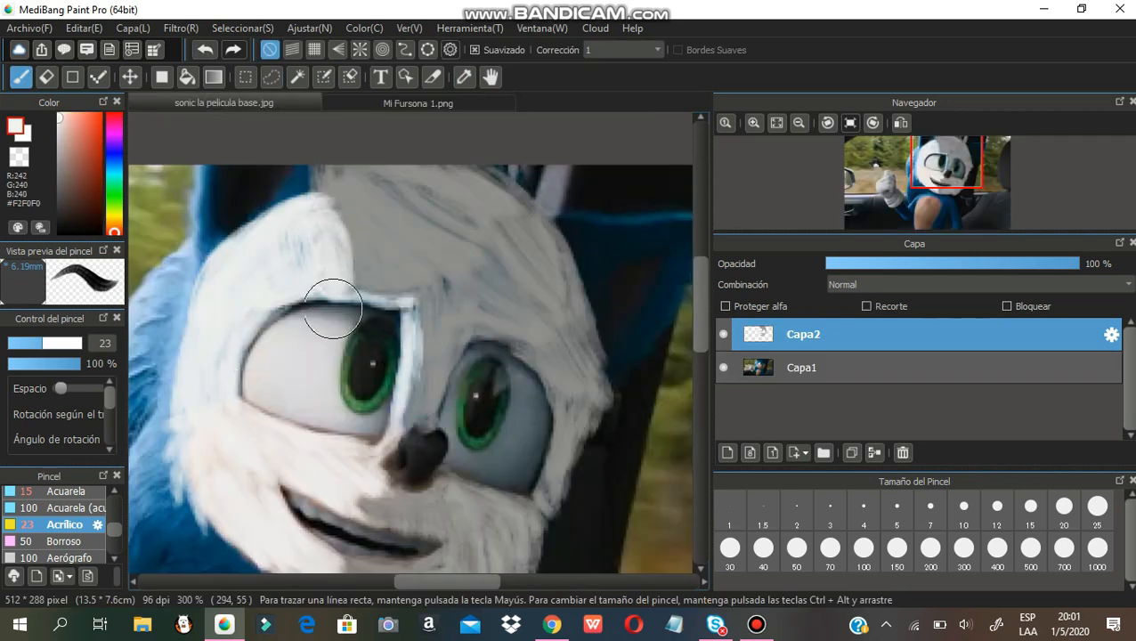
click(418, 103)
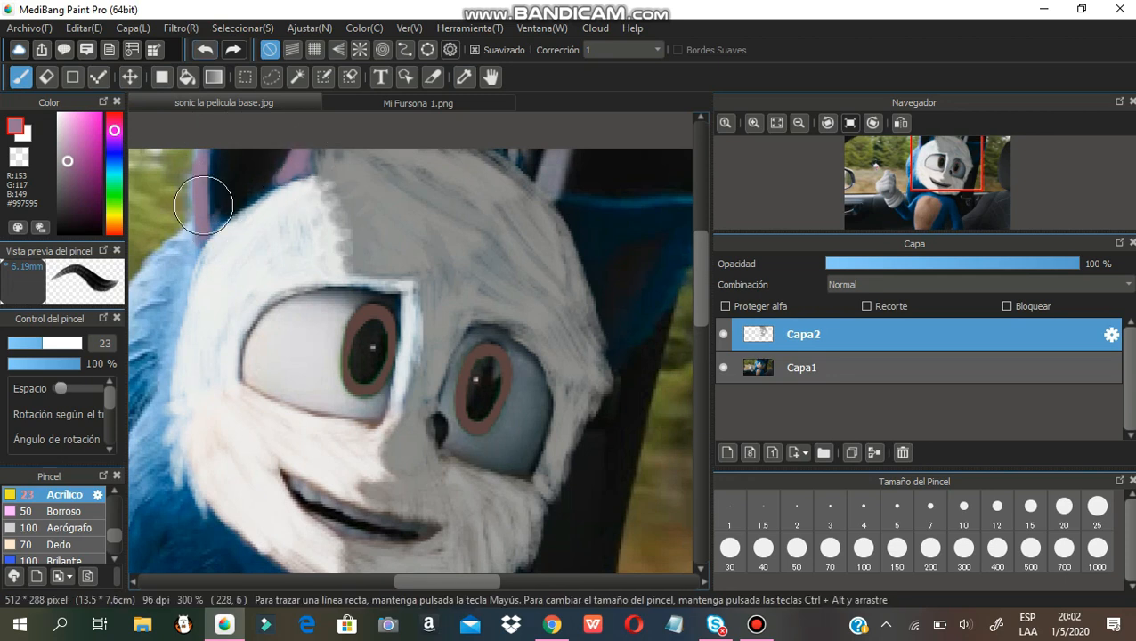
drag(203, 207, 311, 174)
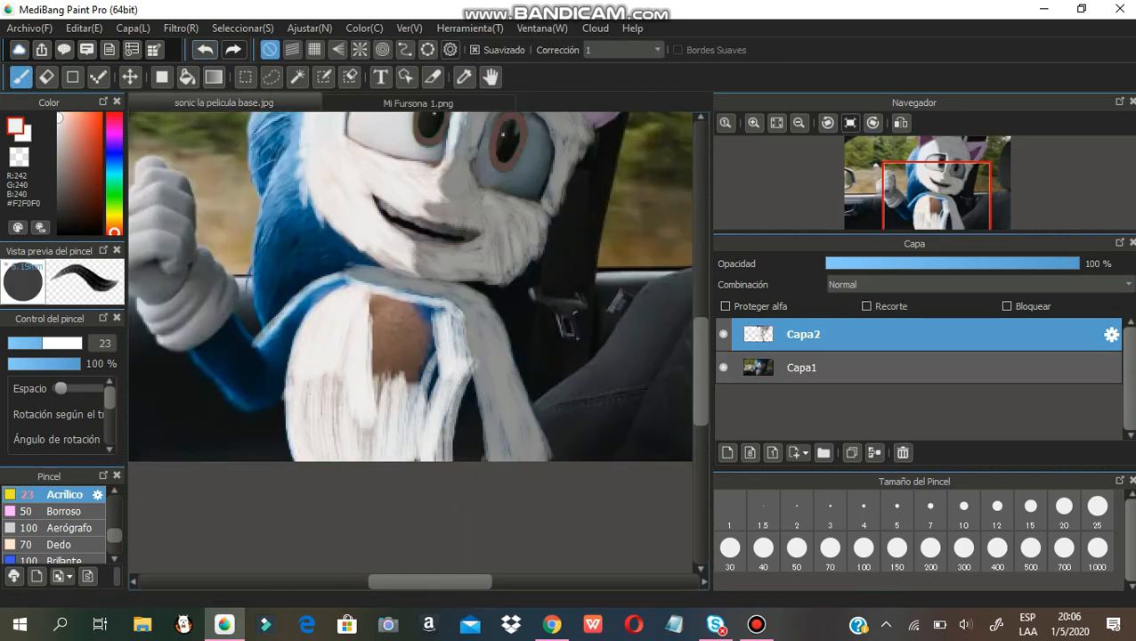
- Paint the hot pink shirt edge and fill the chest with pink
drag(347, 285, 294, 458)
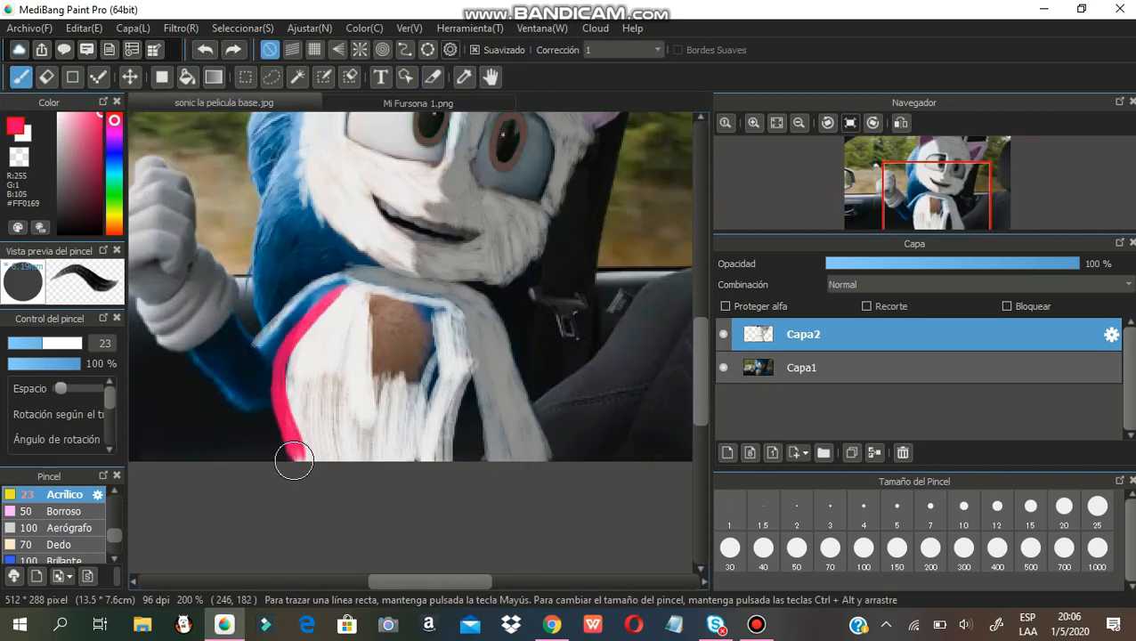
drag(294, 460, 496, 330)
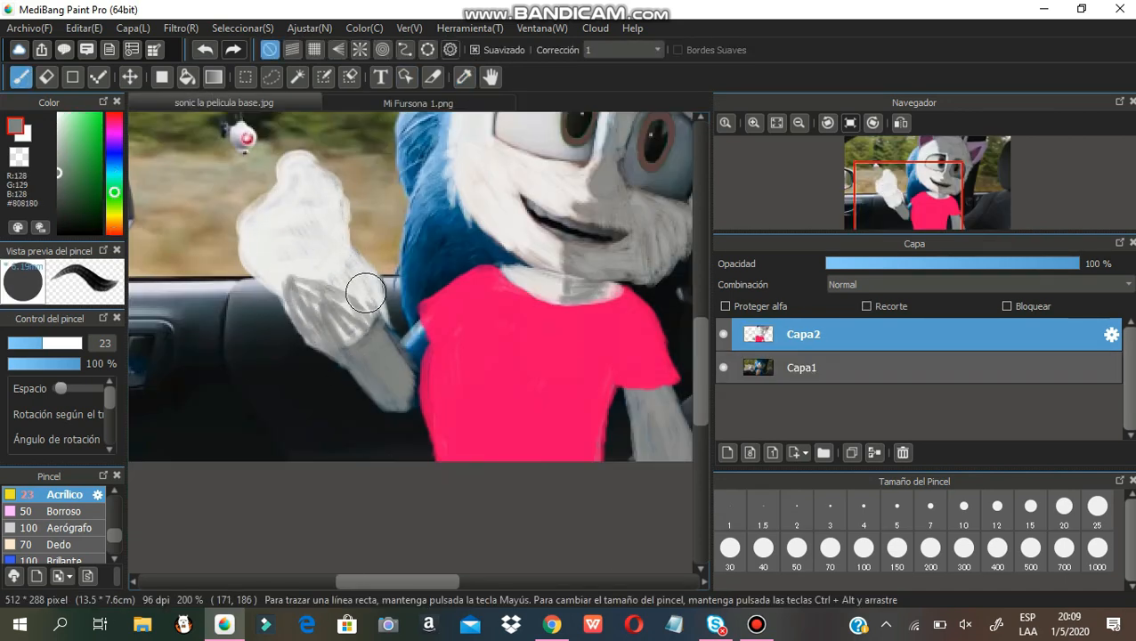
- Shade the raised glove's fingers grey with dark creases and pale grey highlights
drag(365, 293, 269, 258)
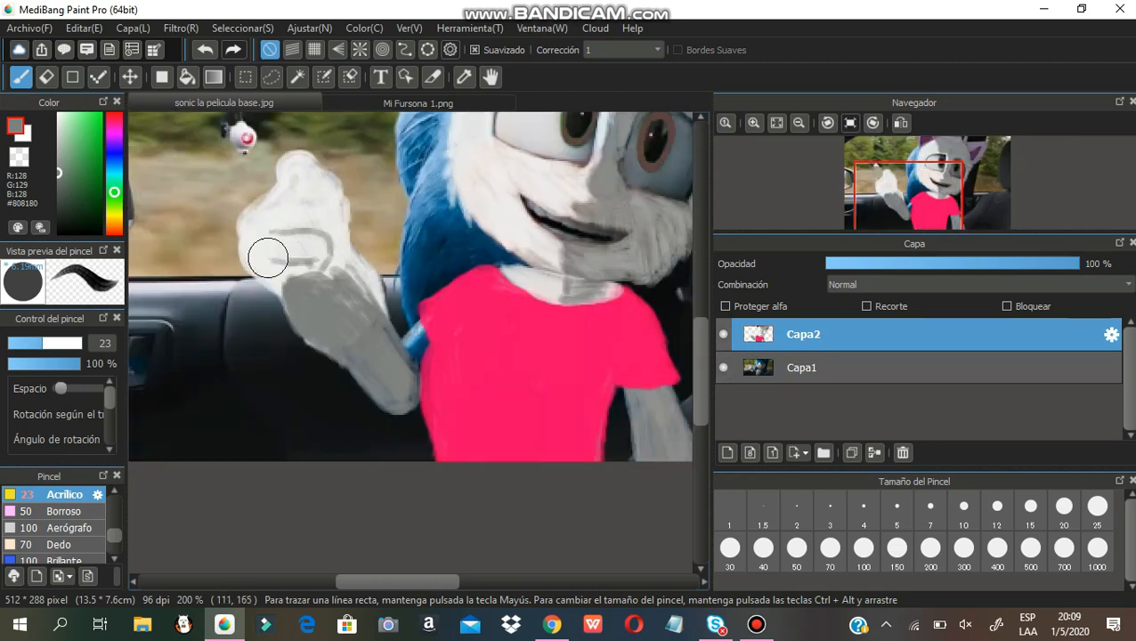
drag(267, 259, 347, 238)
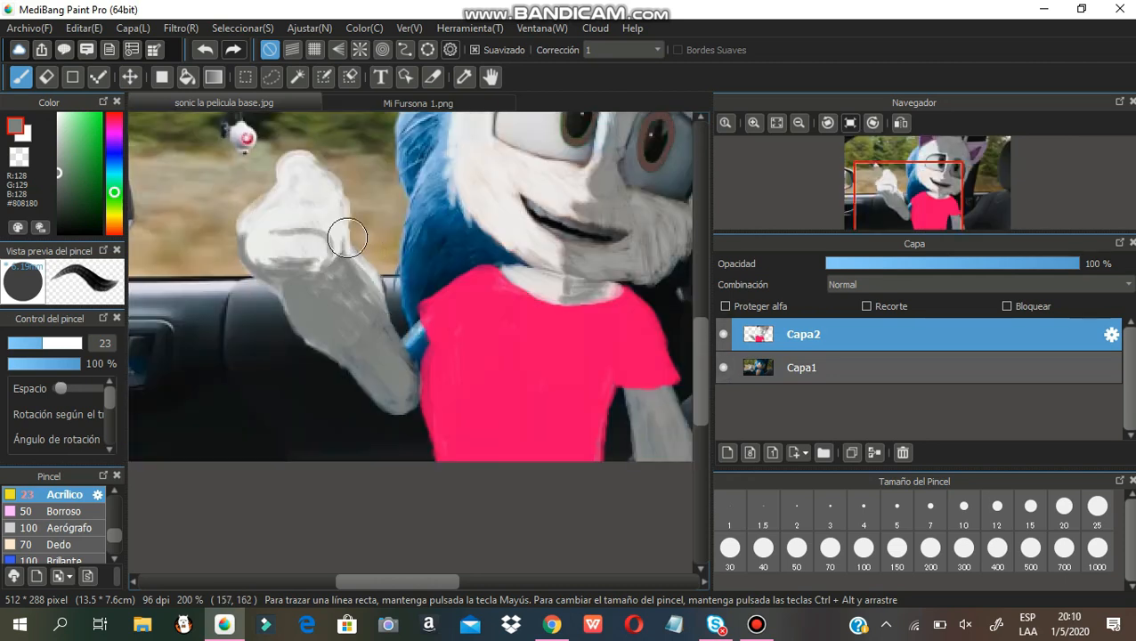
drag(347, 238, 332, 176)
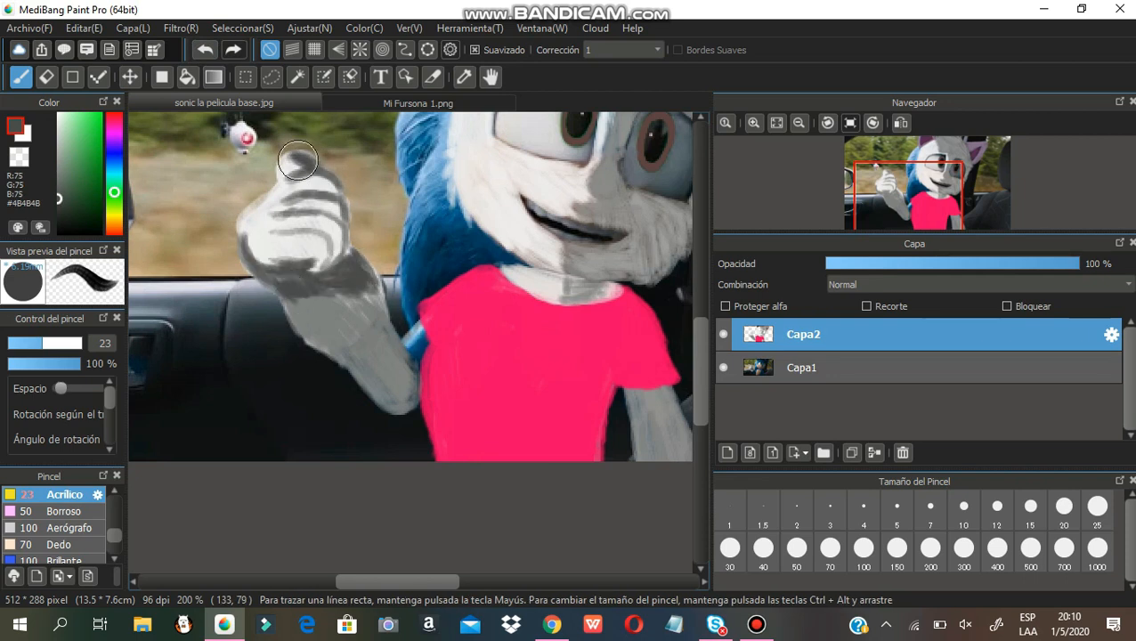
drag(299, 160, 393, 412)
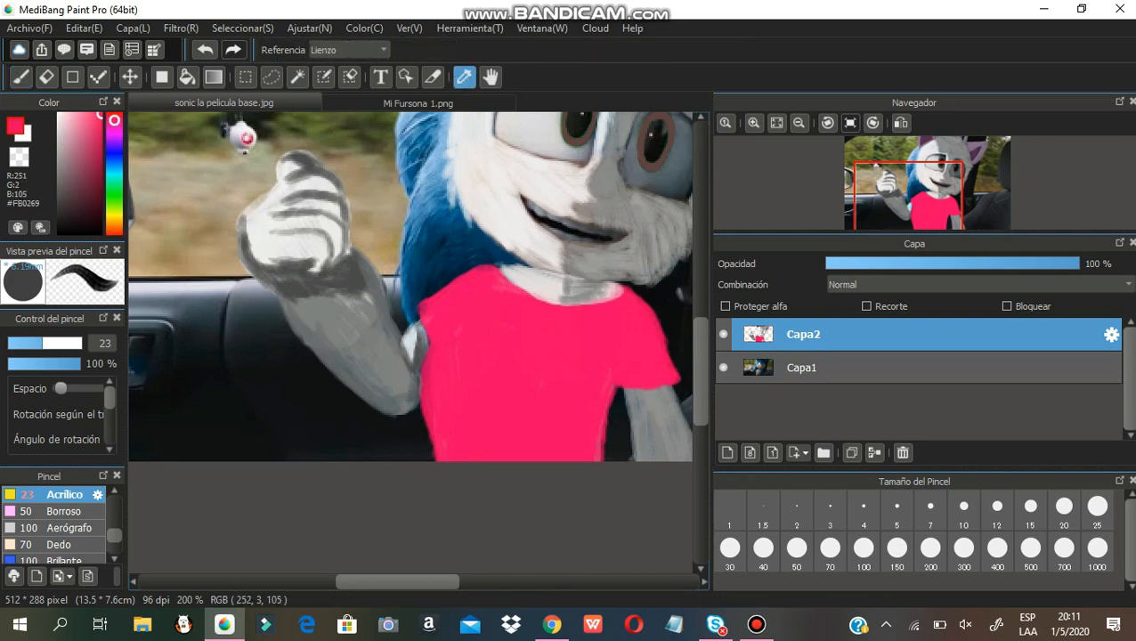
- Shade the shirt's shadowed side in dark red
click(20, 77)
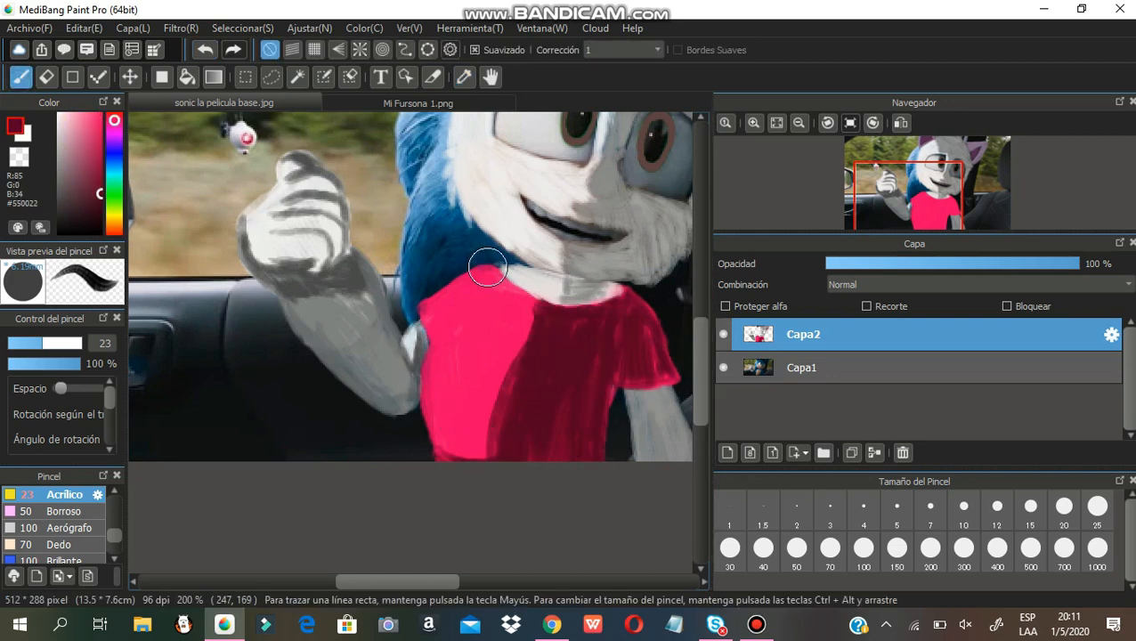
drag(487, 267, 548, 337)
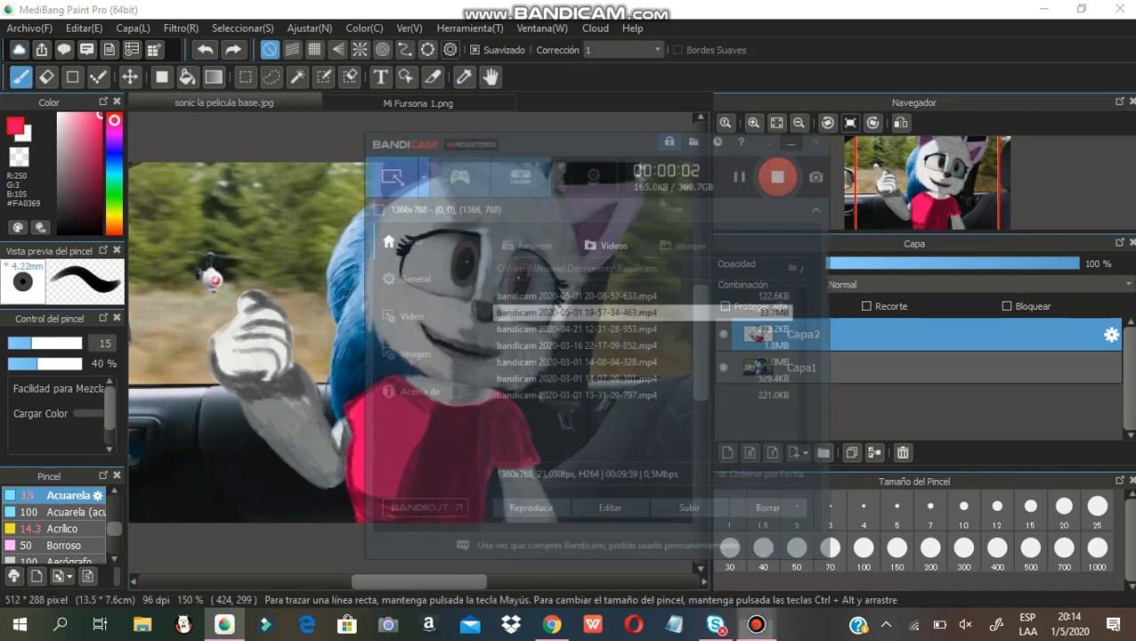
- Pick a very dark brown from the Color panel's colour square
click(815, 142)
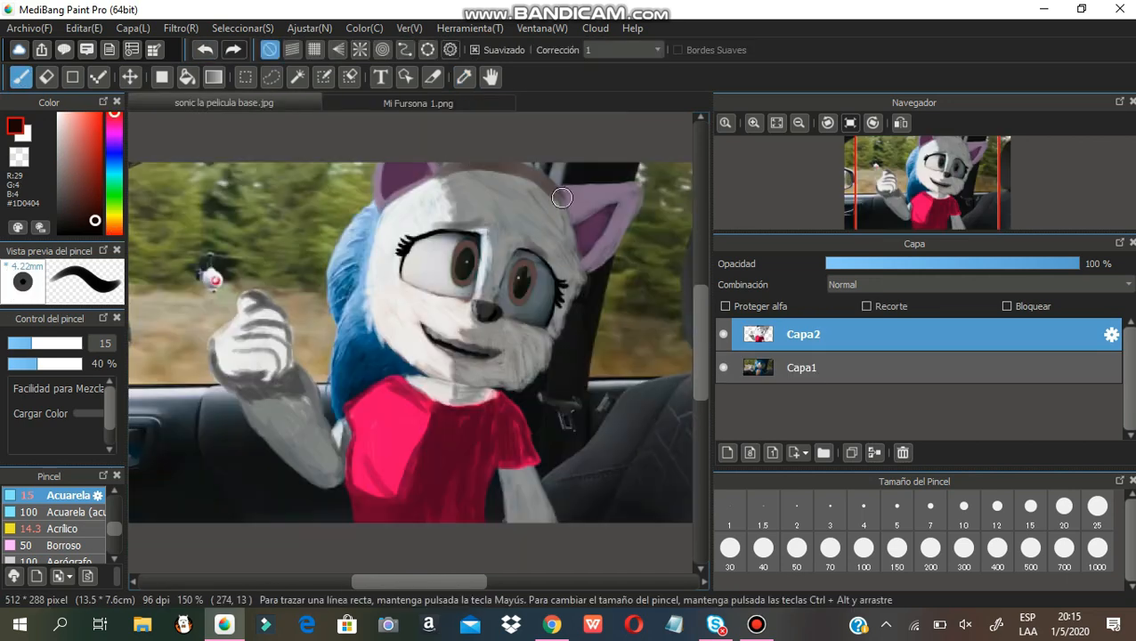
- Paint brown bangs over the forehead and outline long hair down the side
drag(562, 198, 493, 174)
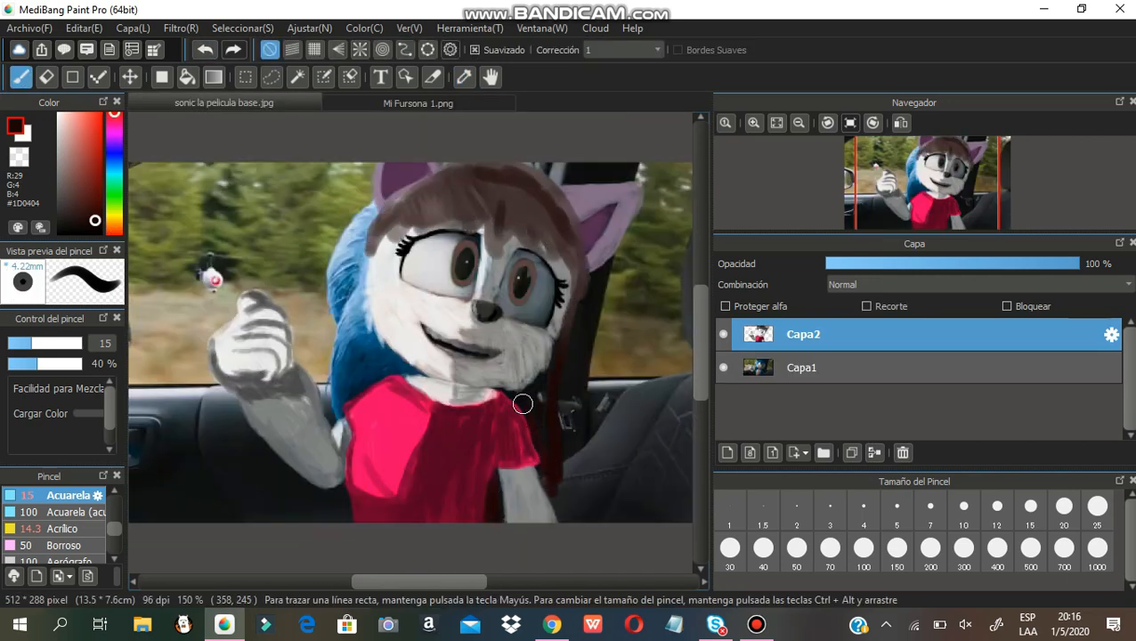
drag(523, 404, 363, 282)
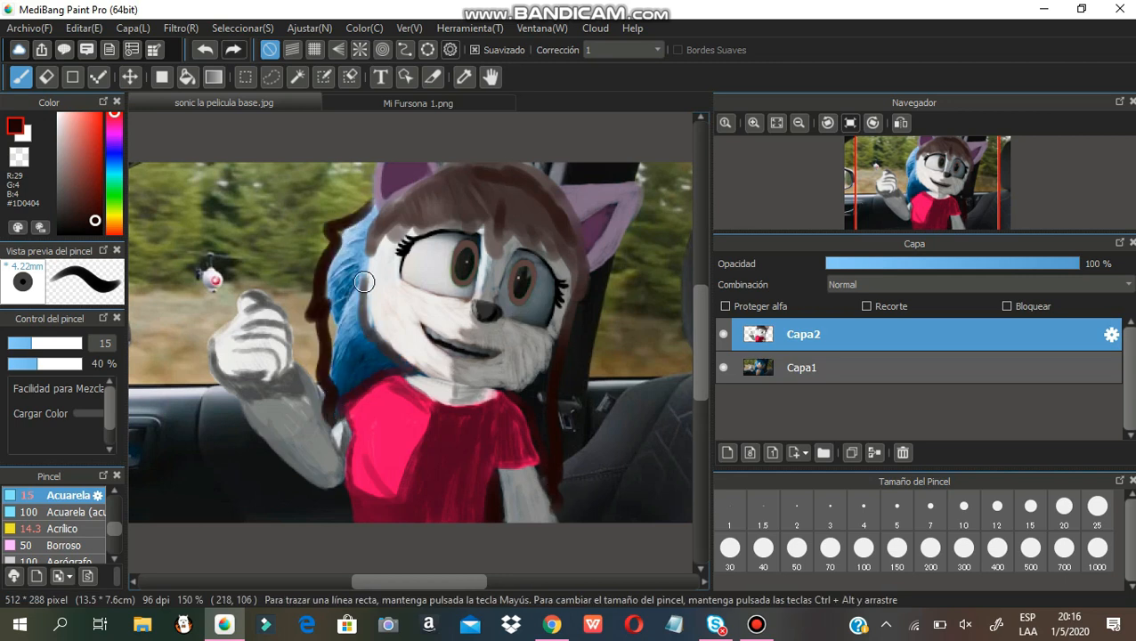
drag(364, 283, 347, 391)
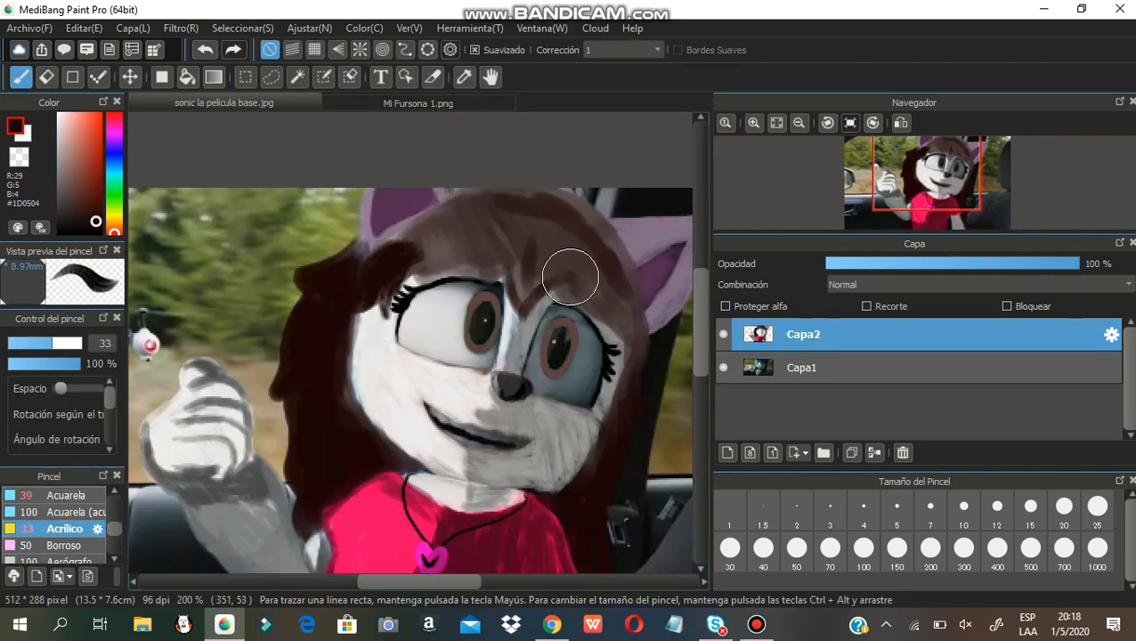
- Paint more dark brown hair over the head, then undo the last stroke
drag(570, 276, 574, 258)
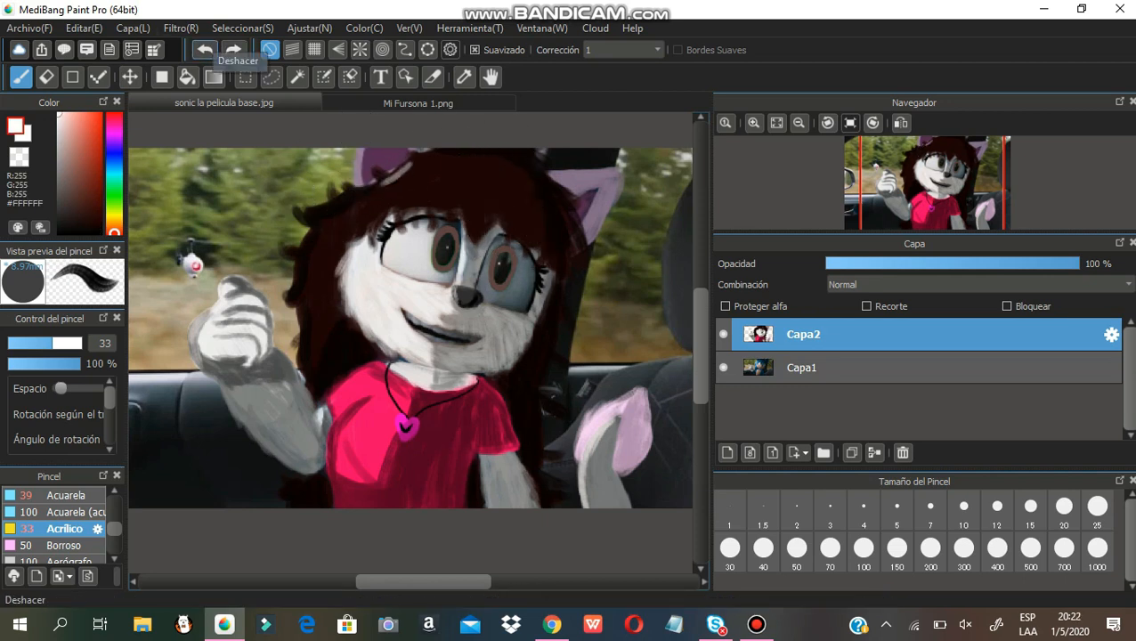
click(80, 196)
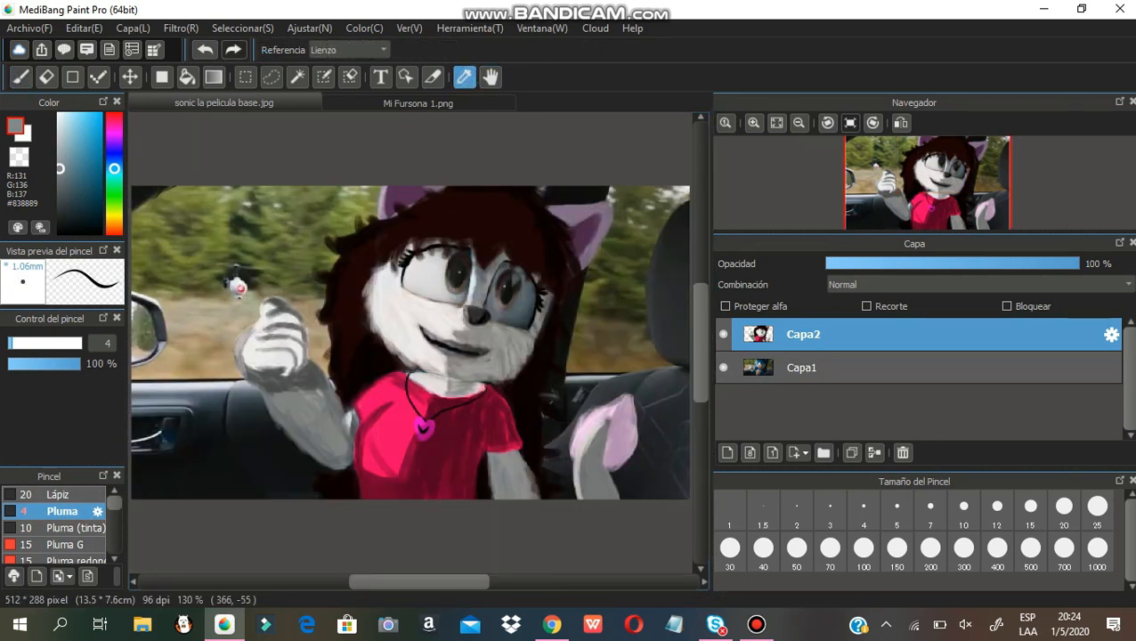
- Switch to the Aerógrafo brush at size 15 and 41% opacity
click(19, 77)
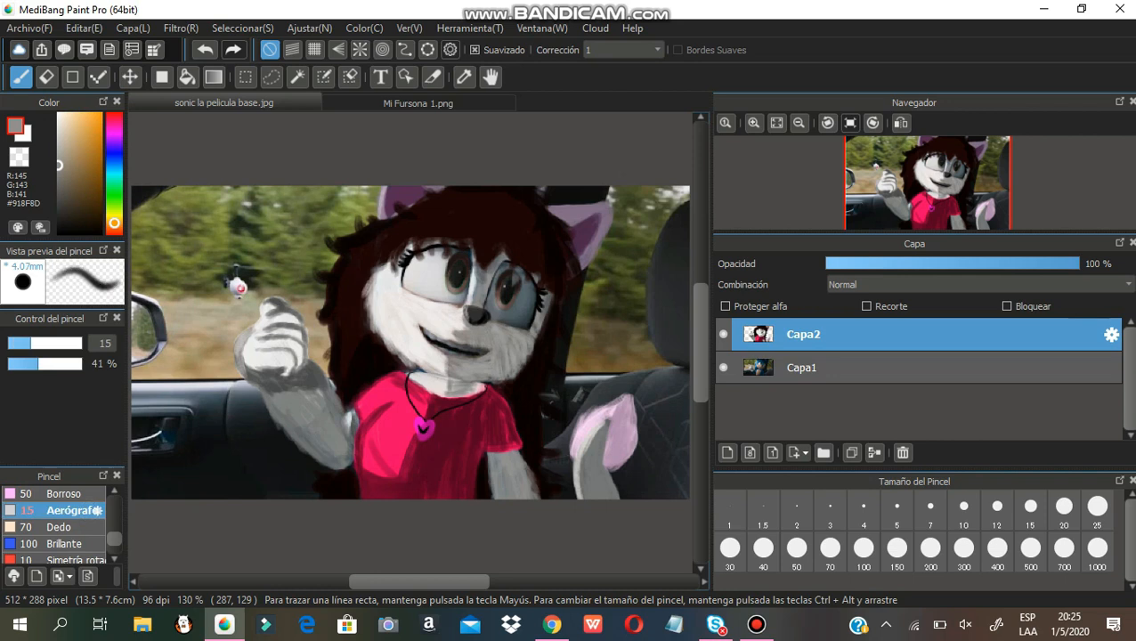
mouse_move(443, 378)
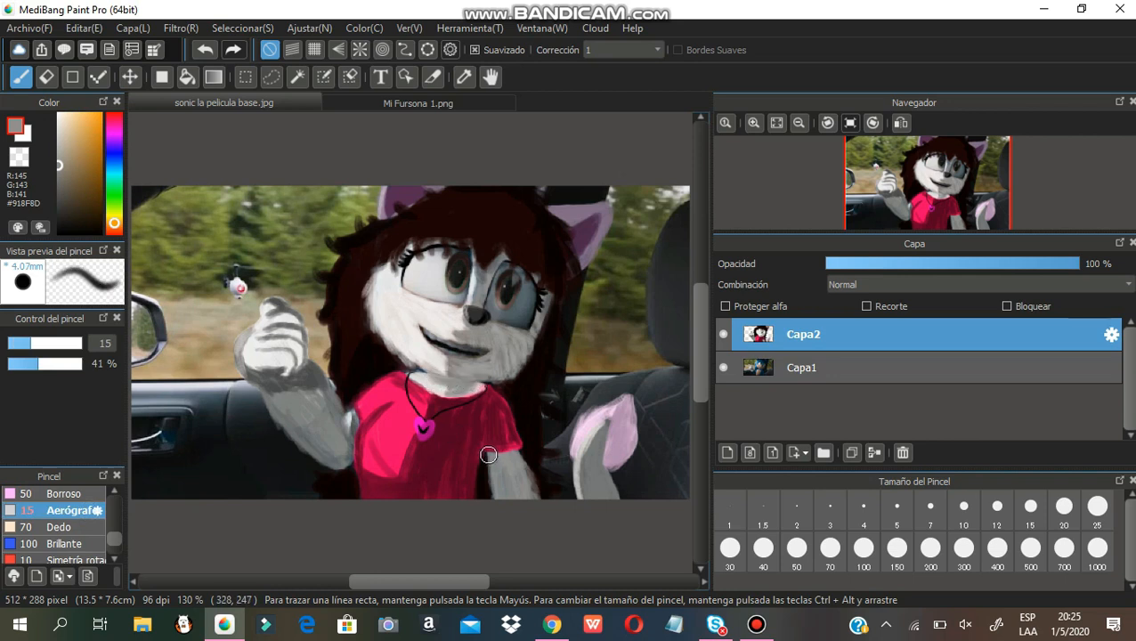
mouse_move(596, 506)
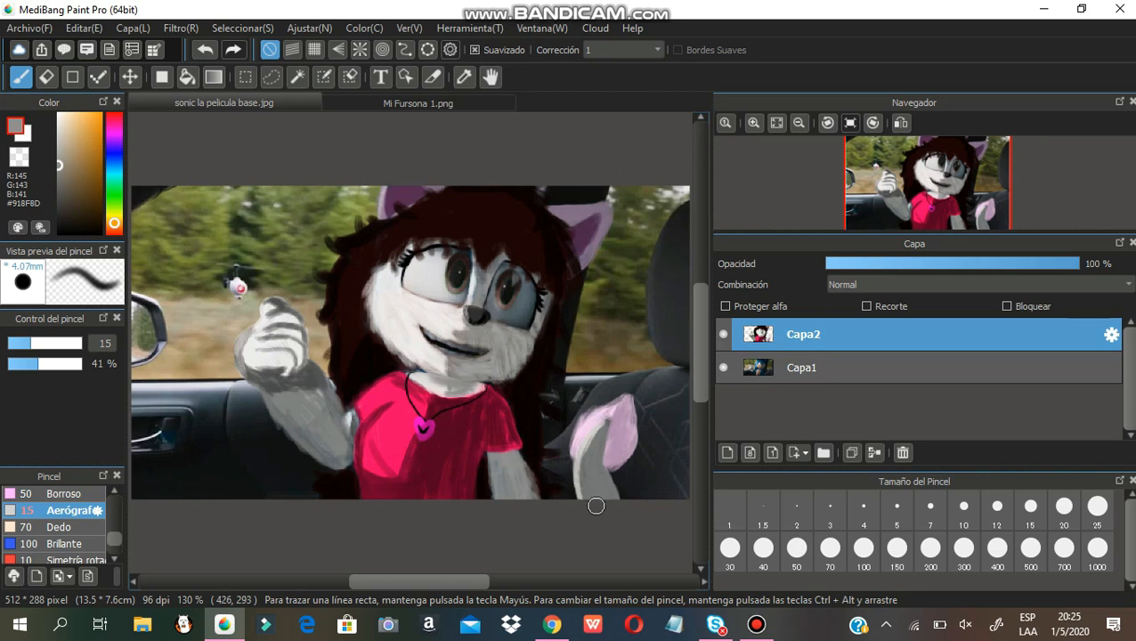